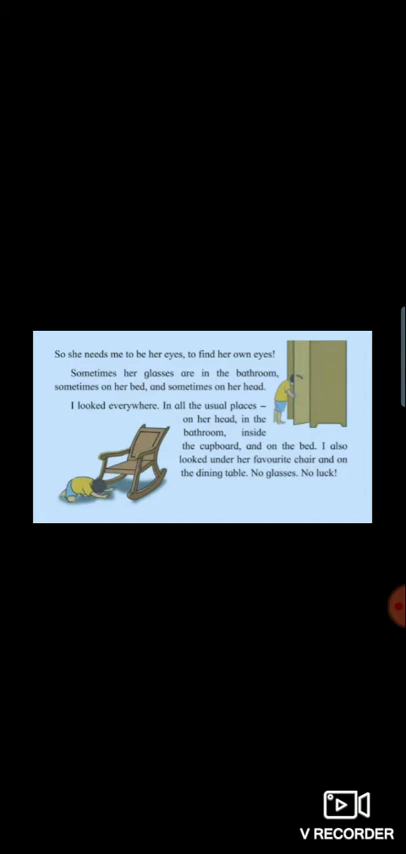
pyautogui.hscroll(-3)
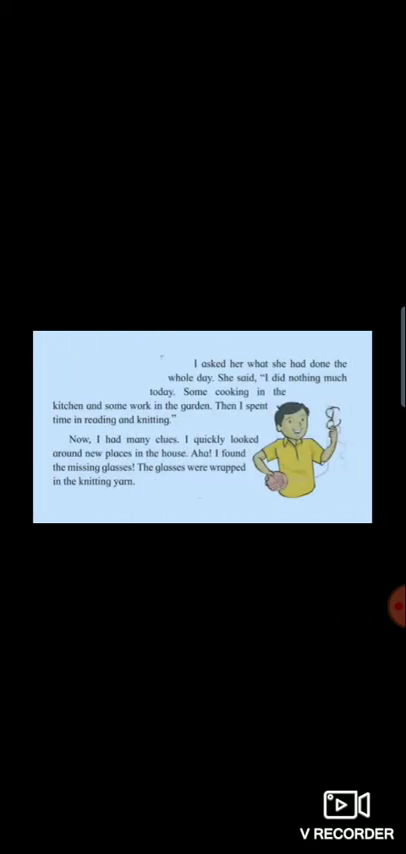